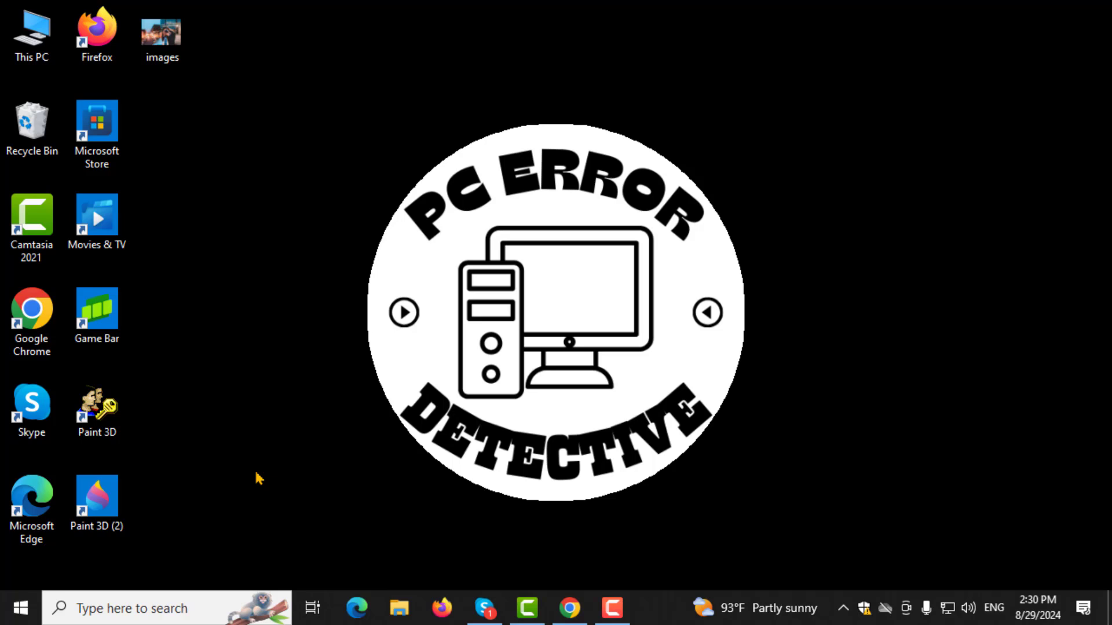
mouse_move(236, 486)
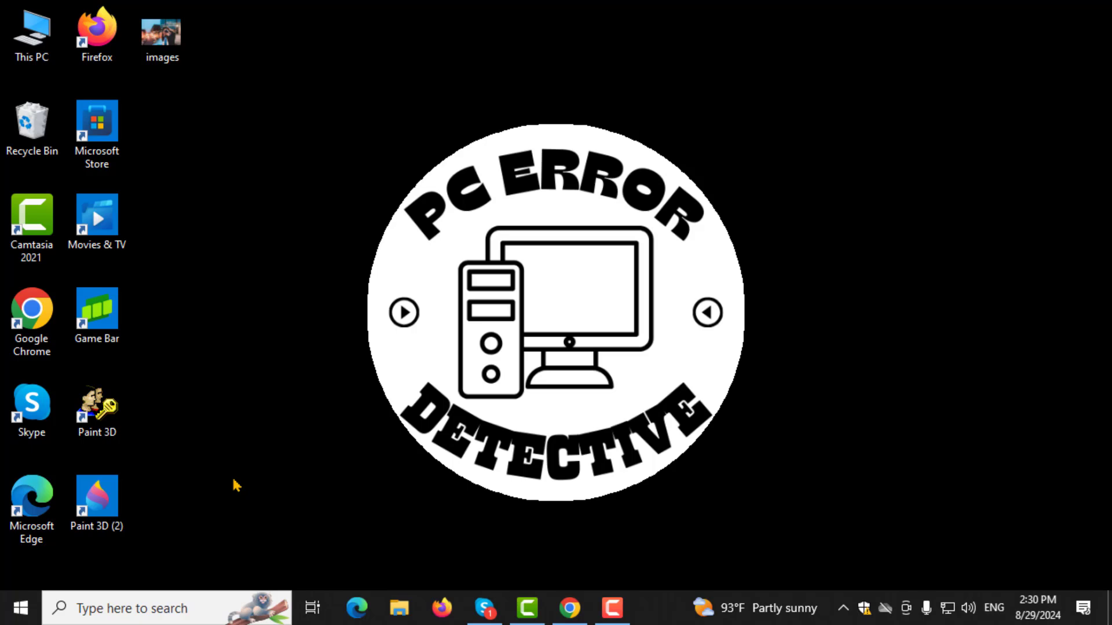
mouse_move(48, 594)
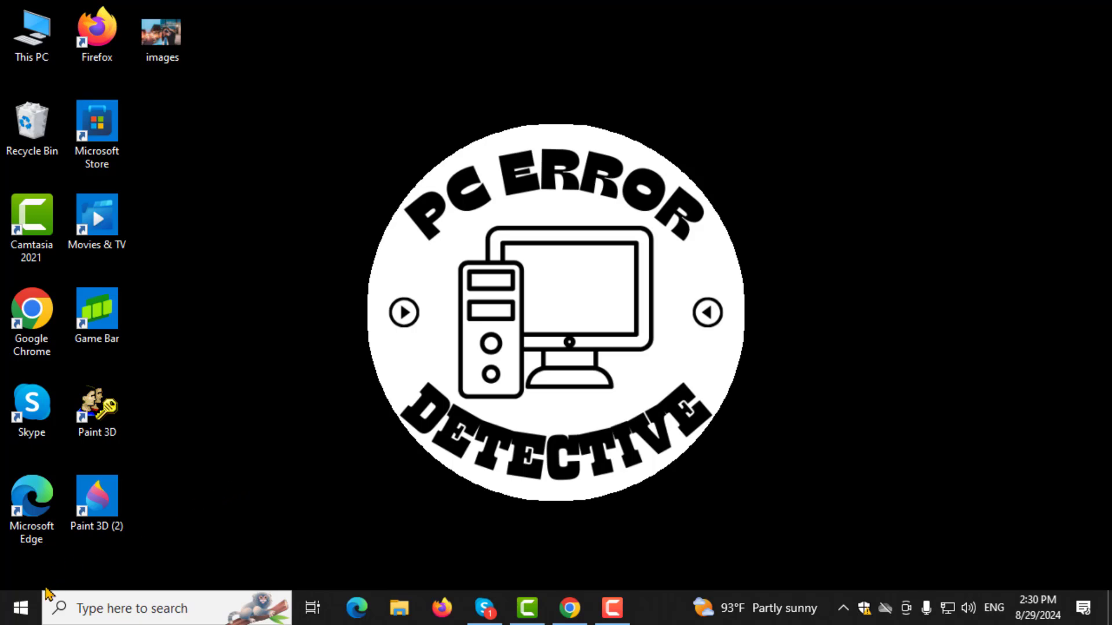
Launch the Settings app from the Start menu.
click(19, 608)
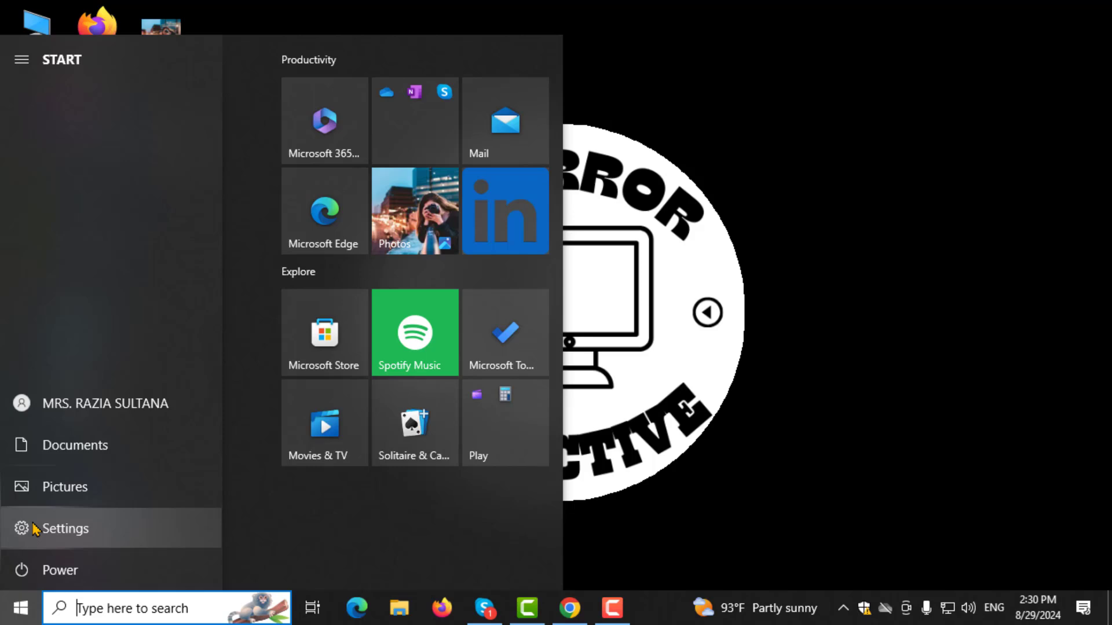
click(64, 529)
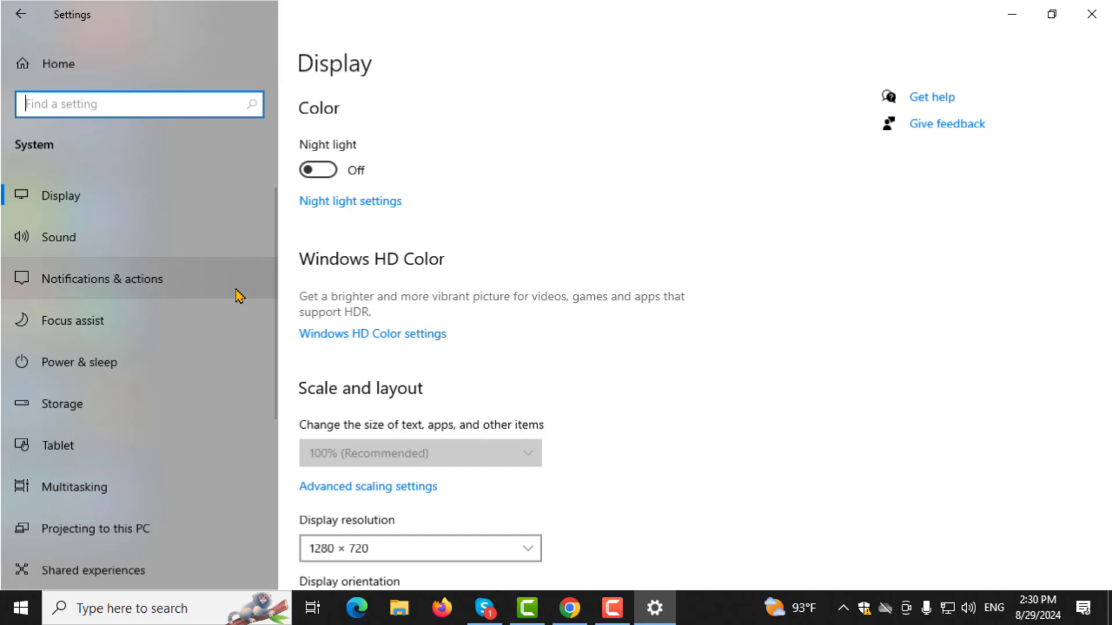
Scroll the System sidebar down past Shared experiences to reveal Storage.
scroll(down, 3)
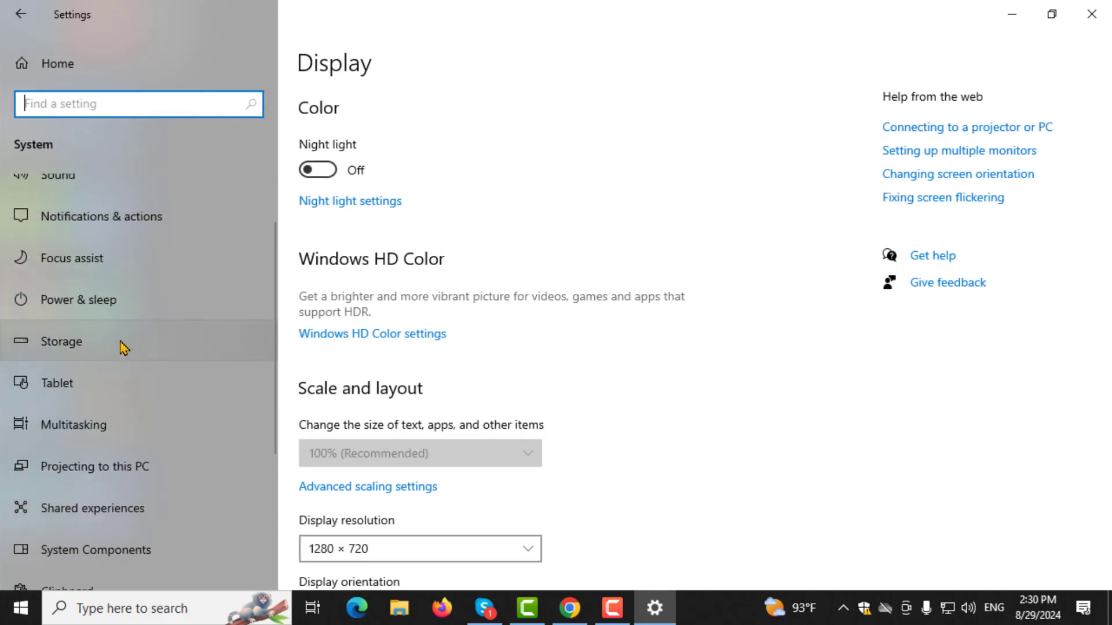
mouse_move(131, 338)
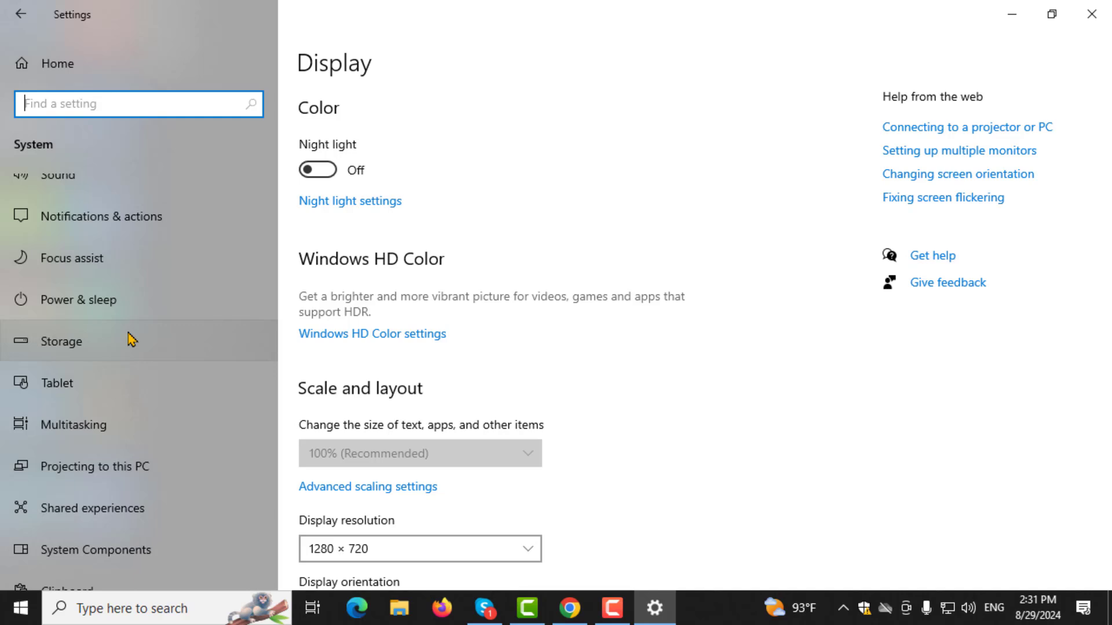
Open Storage, then 'Change where new content is saved' under More storage settings.
click(60, 341)
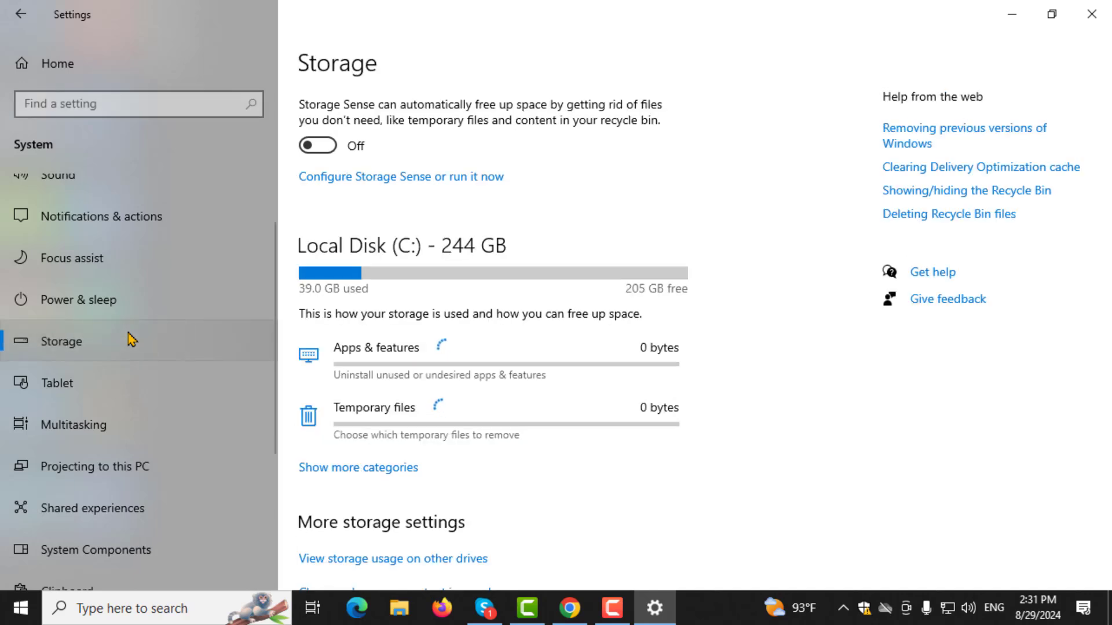
scroll(down, 3)
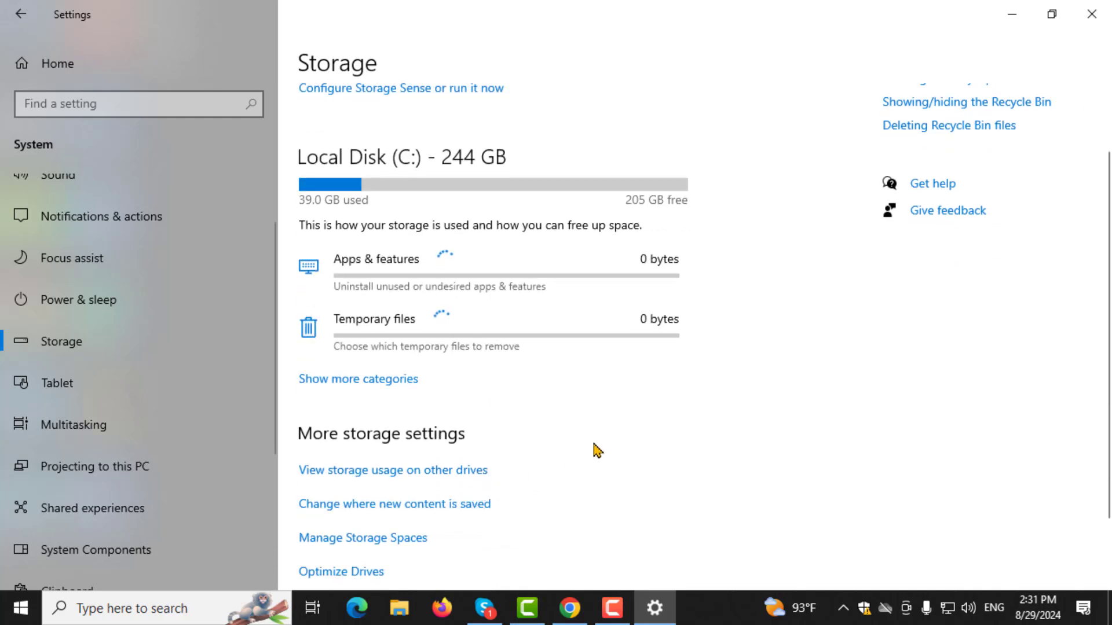
mouse_move(467, 514)
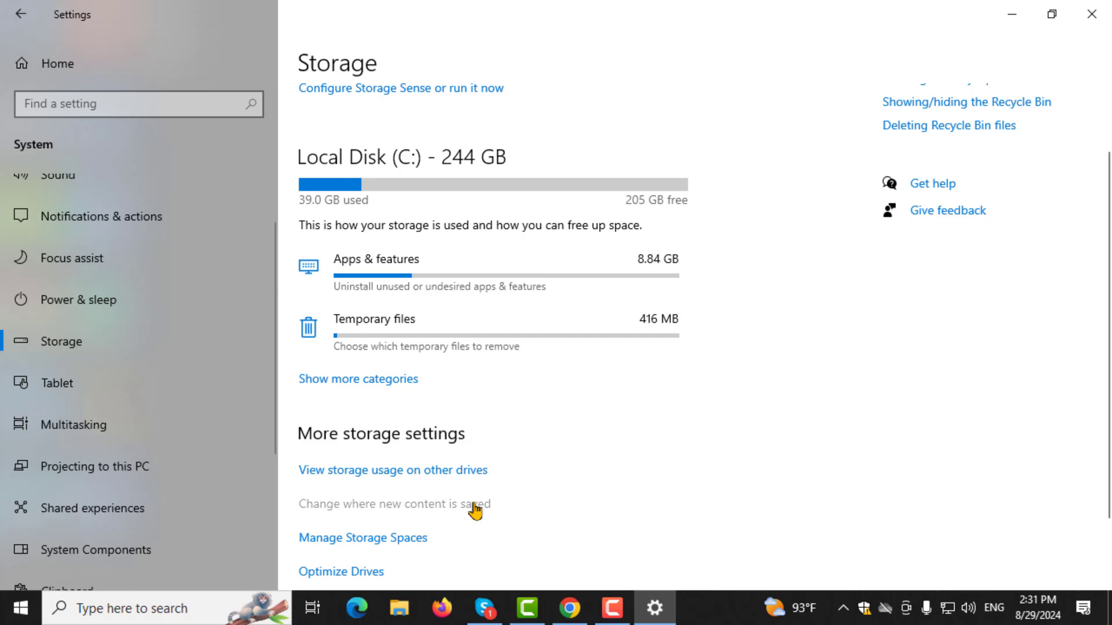
click(393, 503)
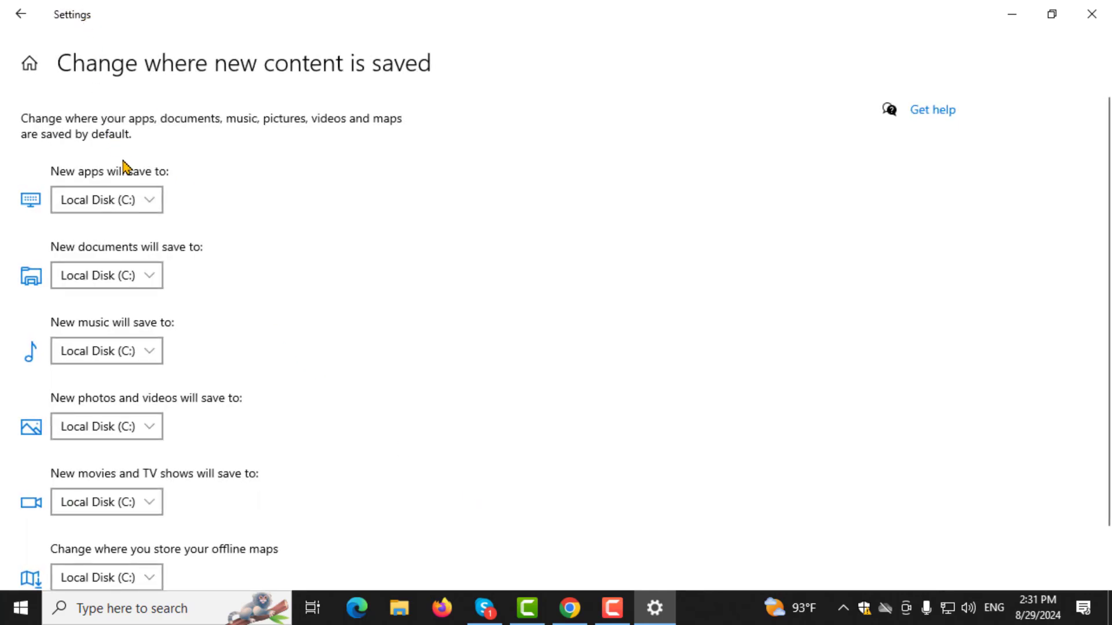
mouse_move(135, 334)
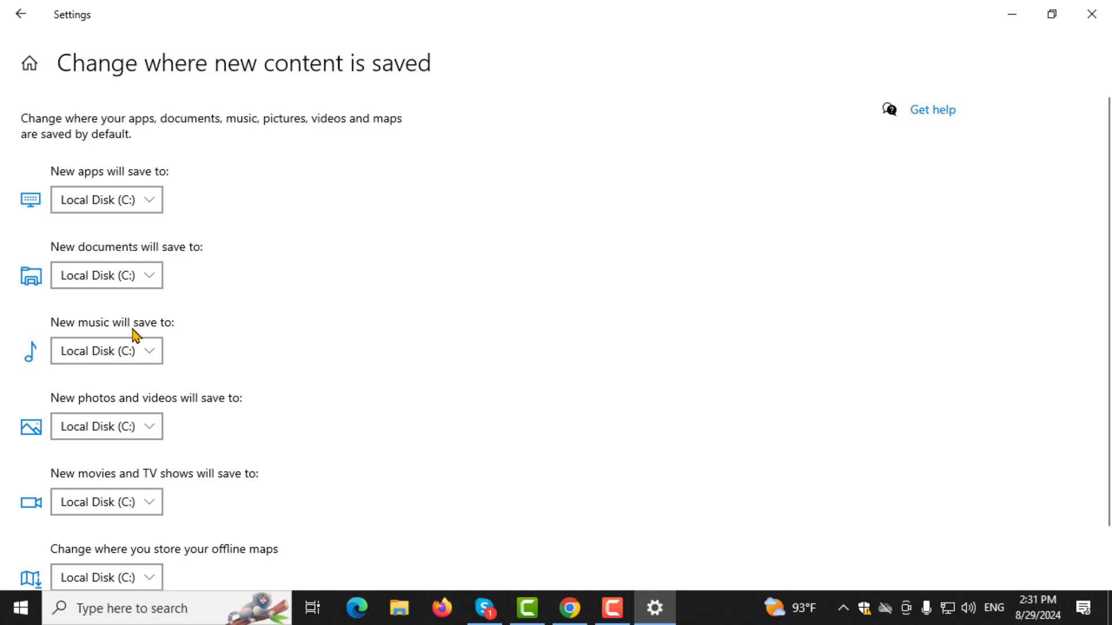
mouse_move(120, 571)
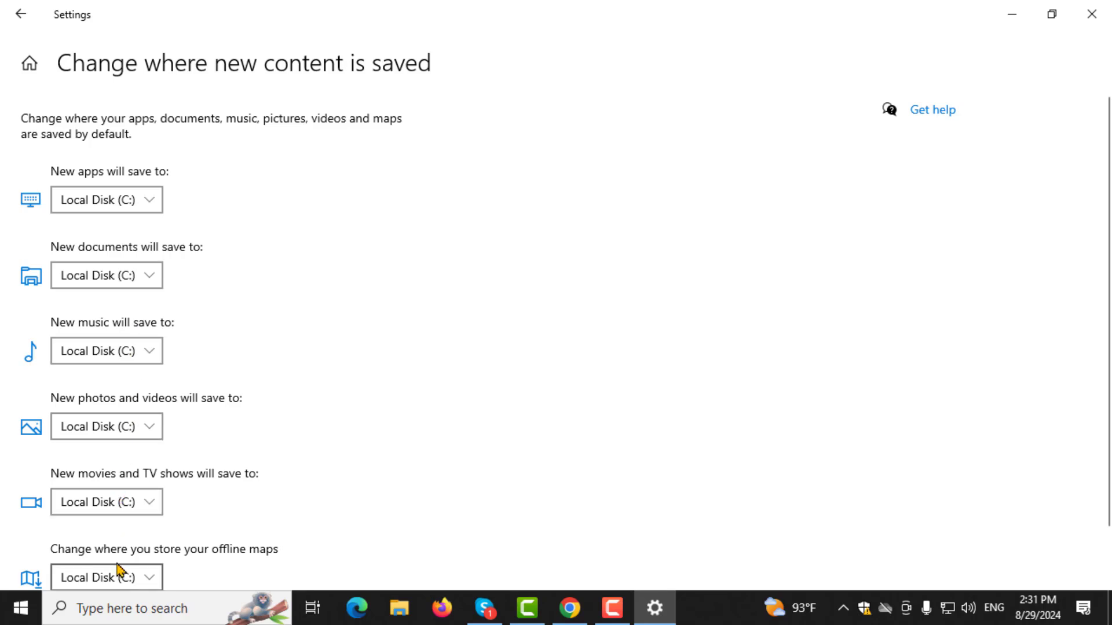